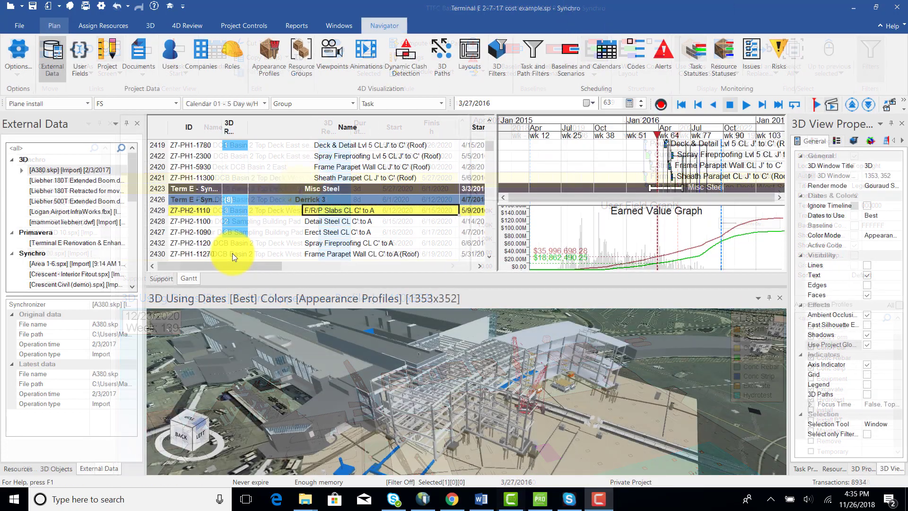
Show the project summary, task and resource property panels, then select the F/R/P Slabs CL C' to A task
{"action": "left_click", "coordinate": [106, 54]}
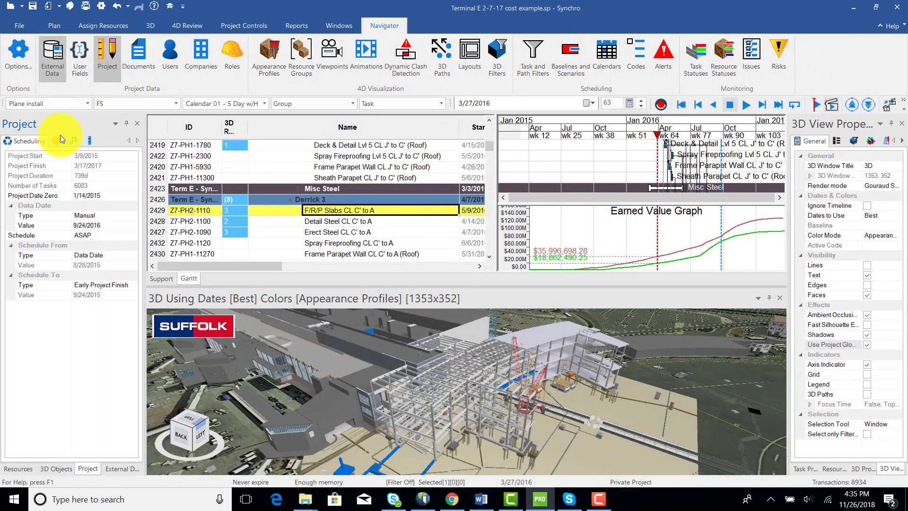
{"action": "left_click", "coordinate": [56, 141]}
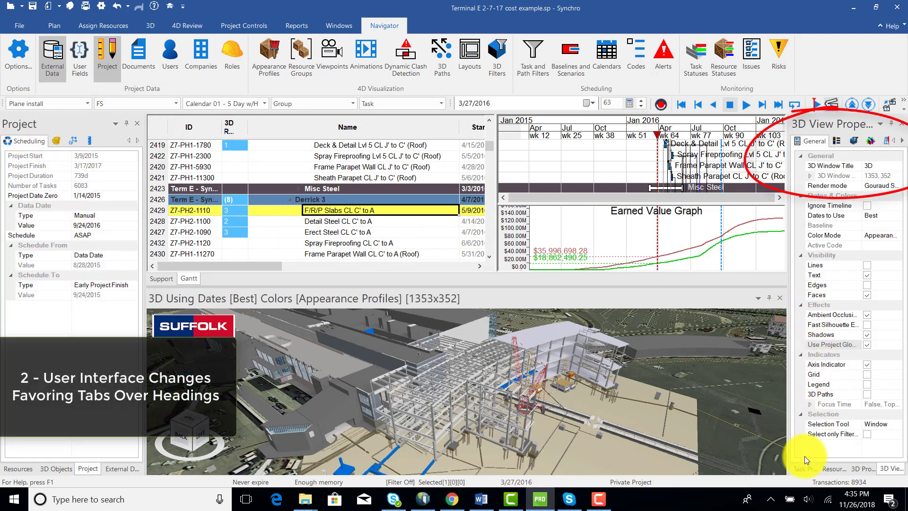
{"action": "left_click", "coordinate": [803, 468]}
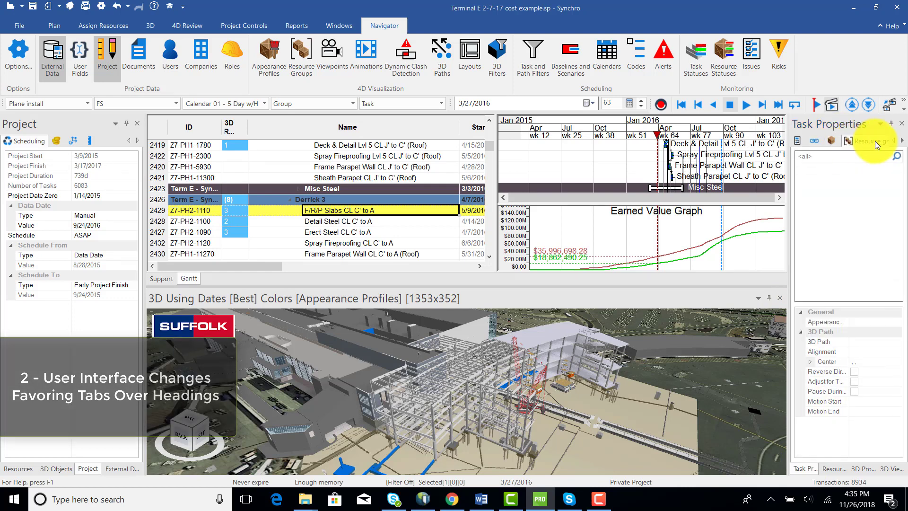
{"action": "left_click", "coordinate": [805, 141]}
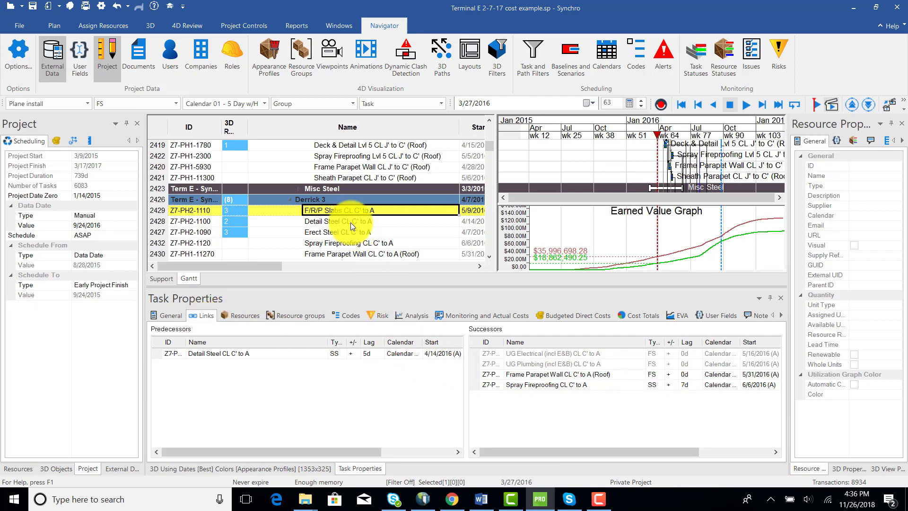
{"action": "left_click", "coordinate": [347, 243]}
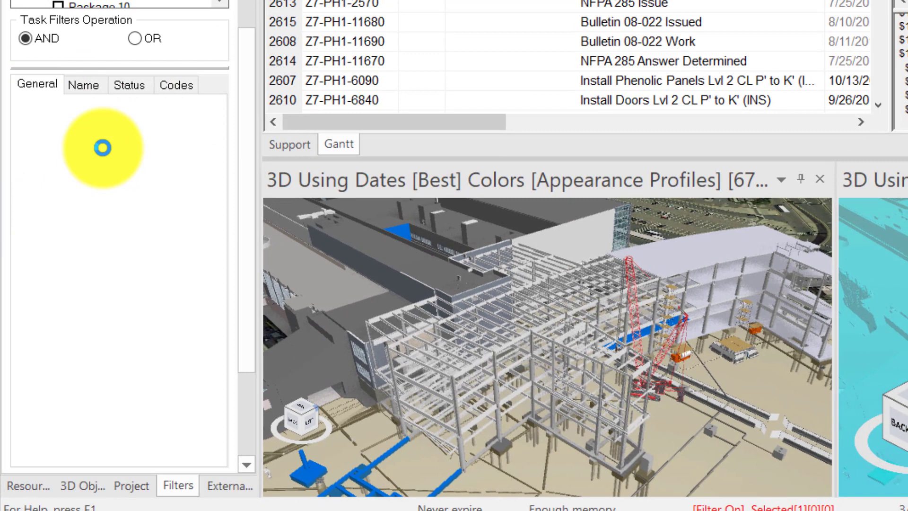
Browse Status, Name and General filter criteria, tick Criticality/Schedule, and list the 3D filters
{"action": "left_click", "coordinate": [128, 85]}
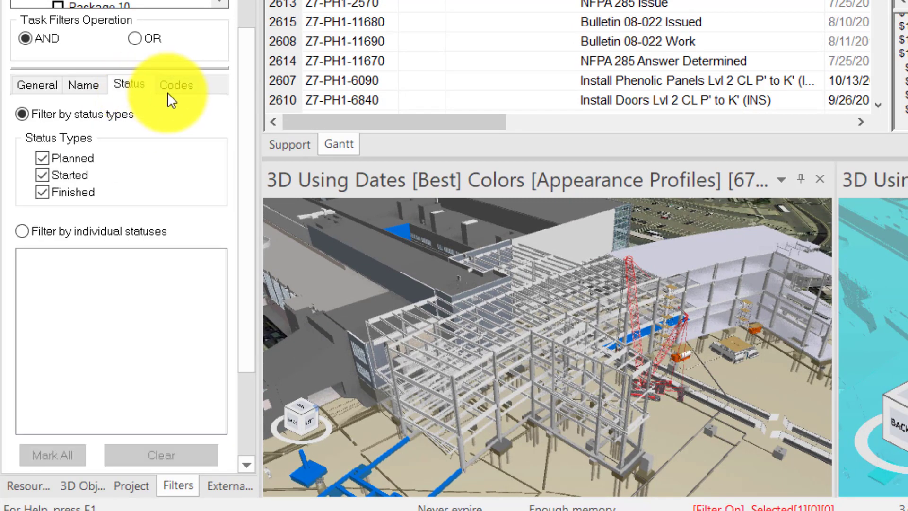
{"action": "left_click", "coordinate": [83, 85]}
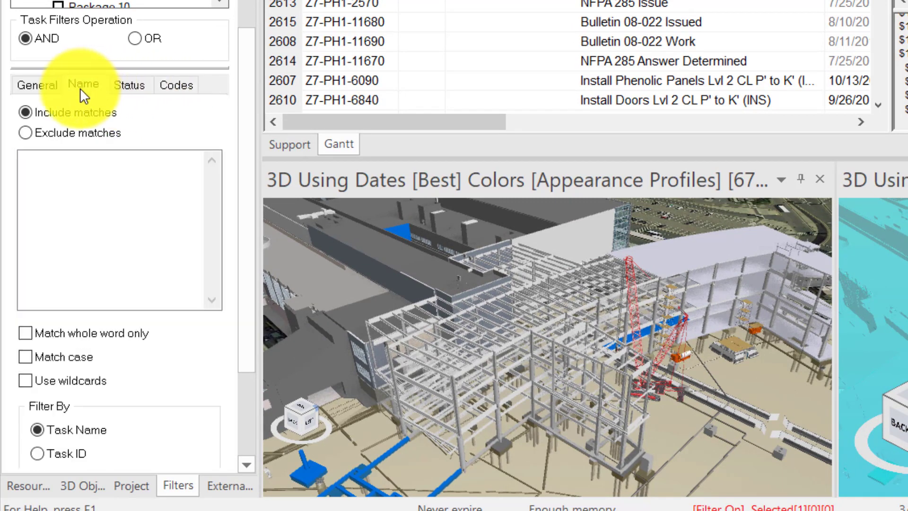
{"action": "left_click", "coordinate": [37, 85]}
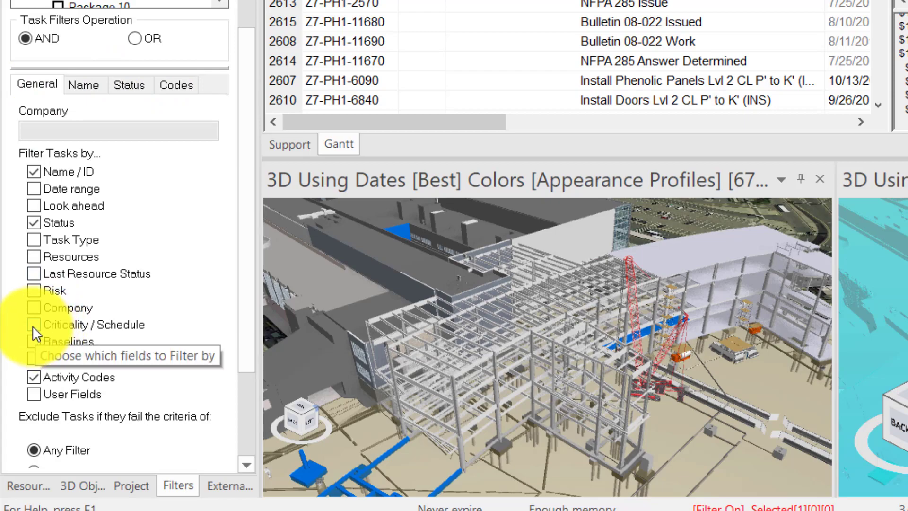
{"action": "left_click", "coordinate": [132, 85]}
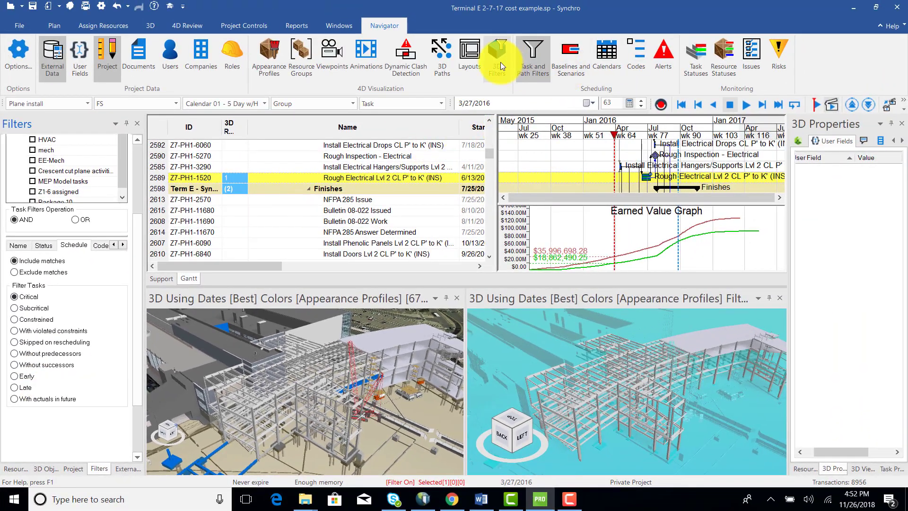
{"action": "left_click", "coordinate": [496, 55]}
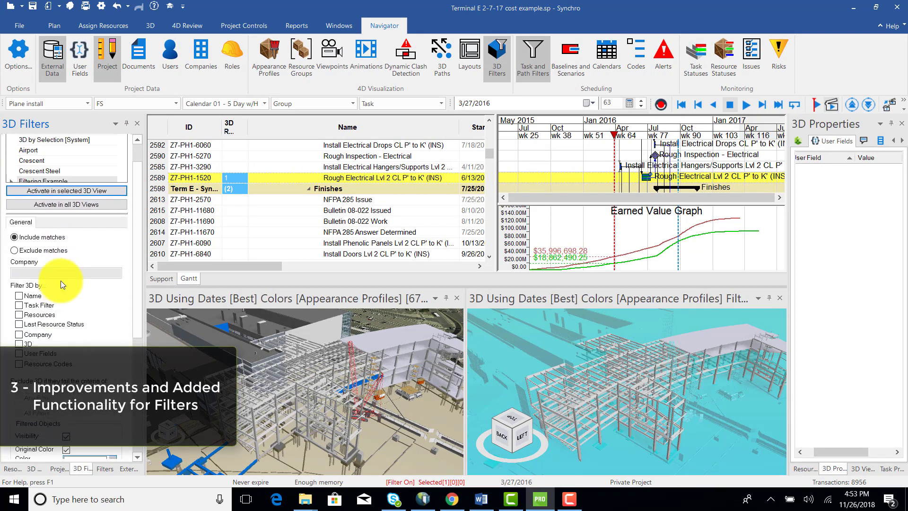
{"action": "scroll", "scroll_direction": "down", "scroll_amount": 3}
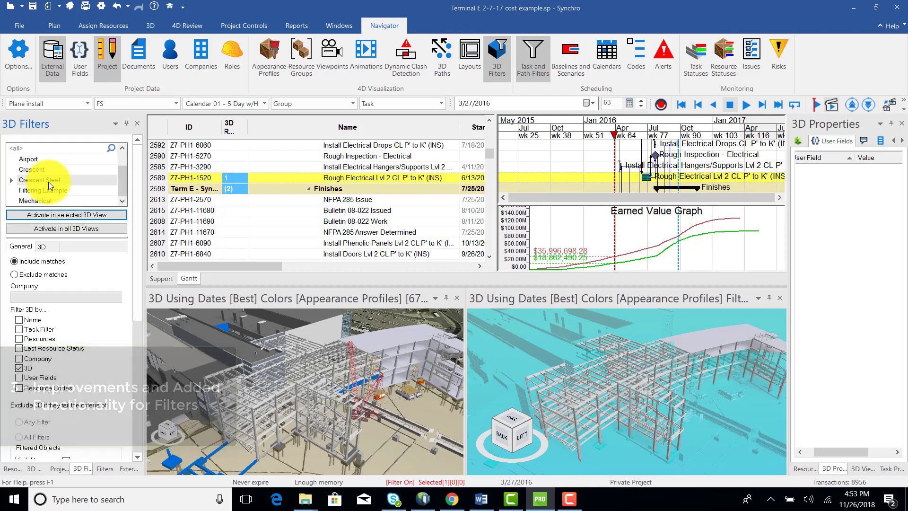
Unload every 3D object outside the Crescent Steel filter from both views
{"action": "right_click", "coordinate": [41, 180]}
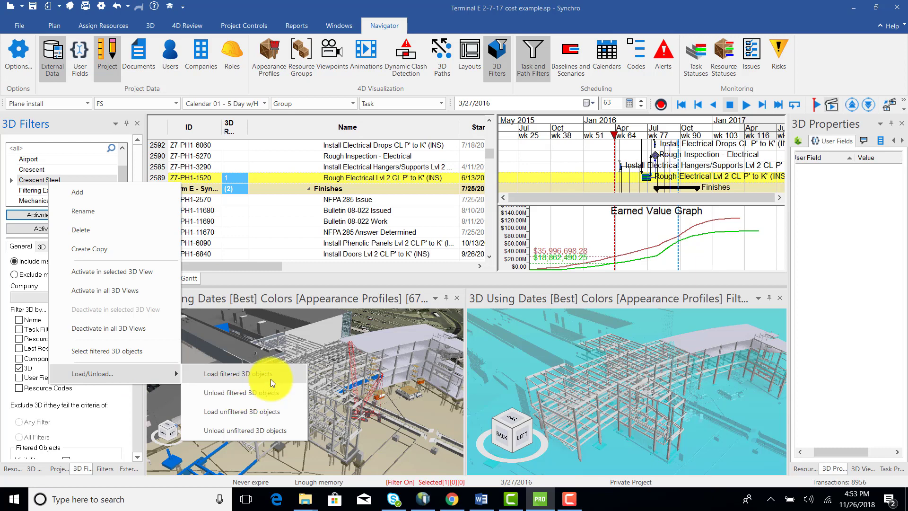
{"action": "mouse_move", "coordinate": [268, 431]}
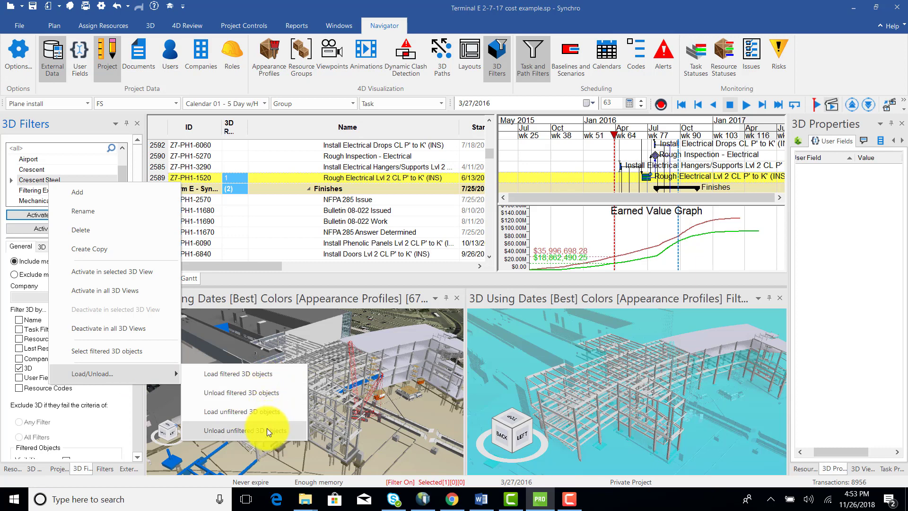
{"action": "left_click", "coordinate": [245, 431]}
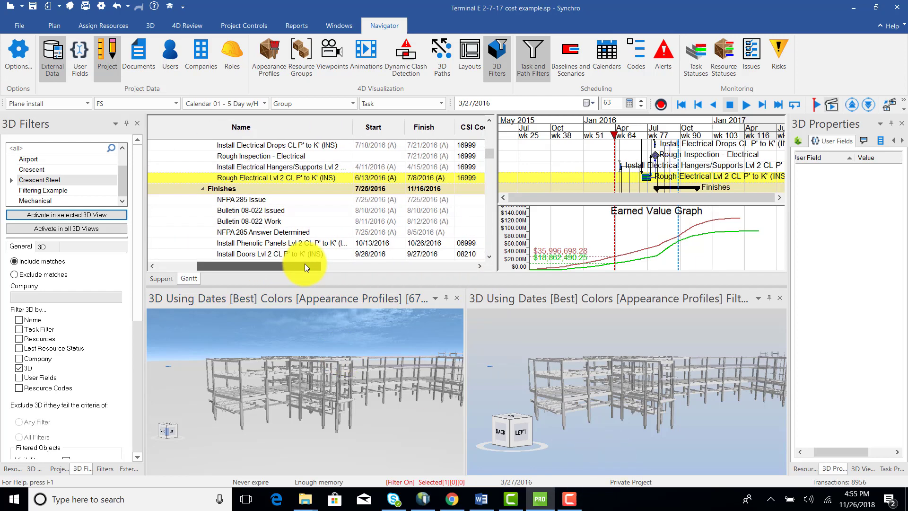
Scroll the task grid to the right
{"action": "scroll", "scroll_direction": "right", "scroll_amount": 3}
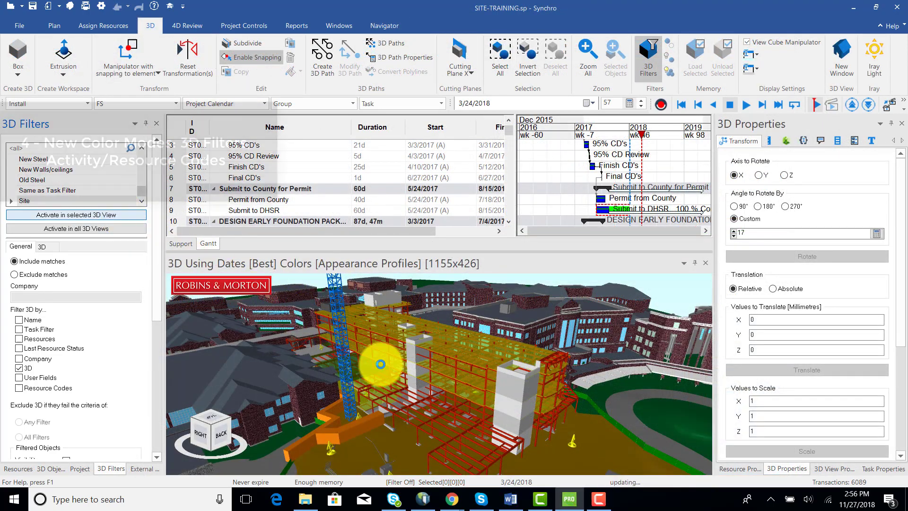
Set the 3D view's colour mode to 3D Filter
{"action": "right_click", "coordinate": [380, 364]}
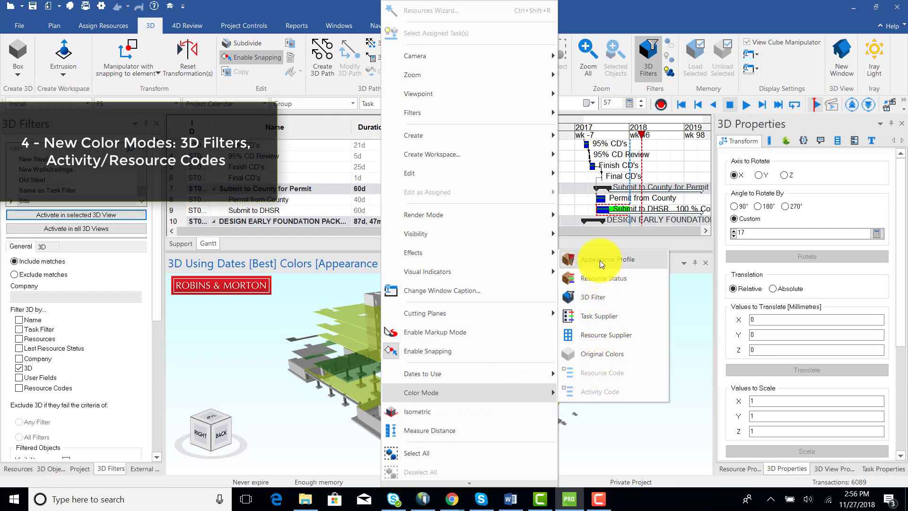
{"action": "left_click", "coordinate": [603, 258]}
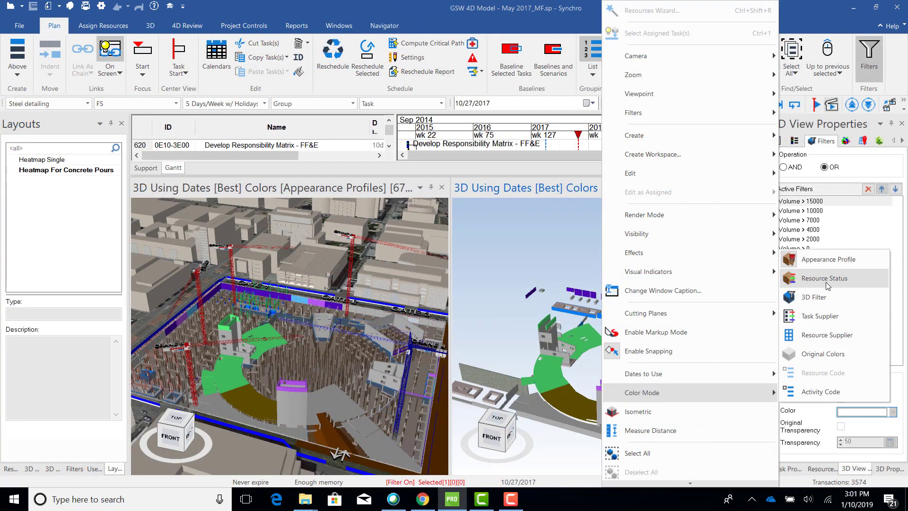
{"action": "left_click", "coordinate": [823, 278]}
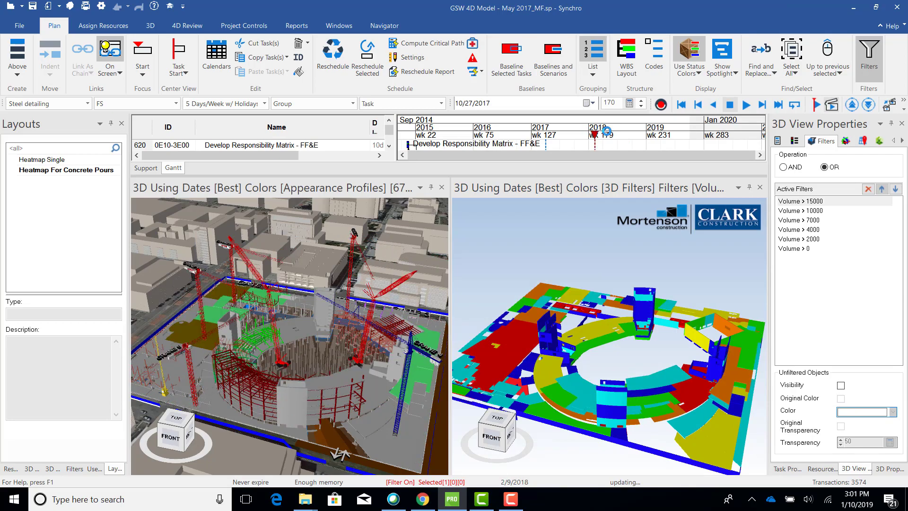
{"action": "left_click", "coordinate": [747, 104]}
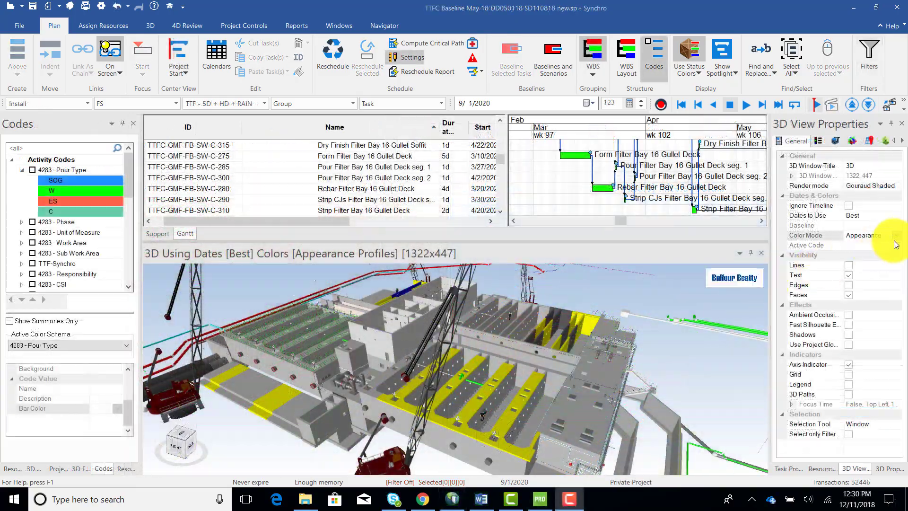
Colour the 3D view by the 4283 - Pour Type activity code
{"action": "left_click", "coordinate": [896, 235]}
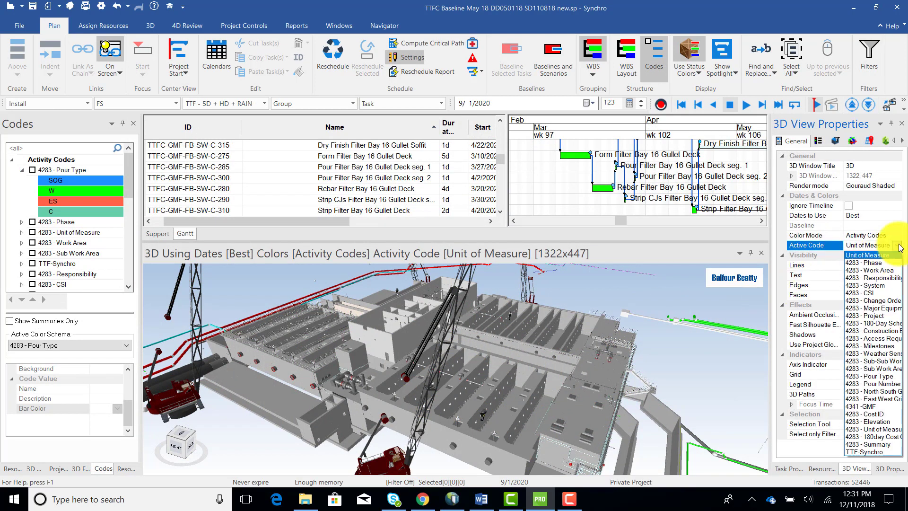
{"action": "left_click", "coordinate": [899, 245]}
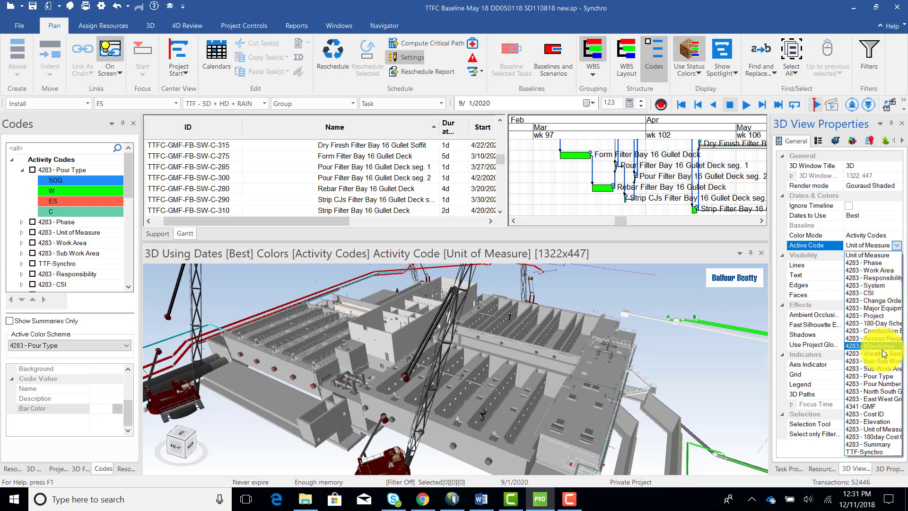
{"action": "left_click", "coordinate": [880, 376]}
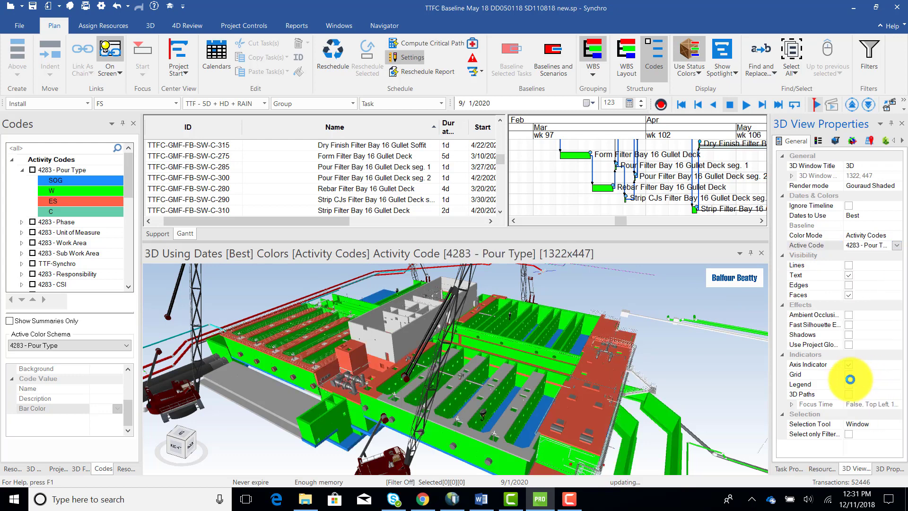
{"action": "left_click", "coordinate": [688, 75]}
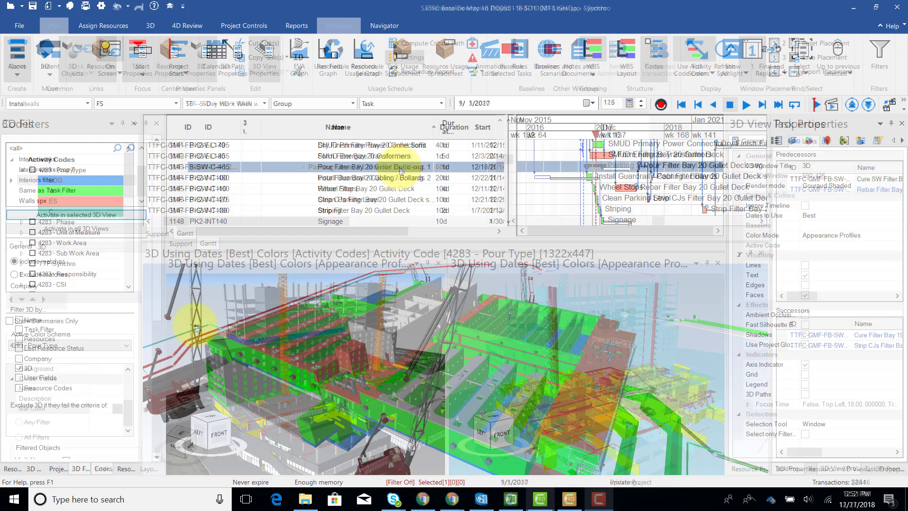
Enable Show Legend and pick the appearance profiles the legend lists
{"action": "left_click", "coordinate": [338, 25]}
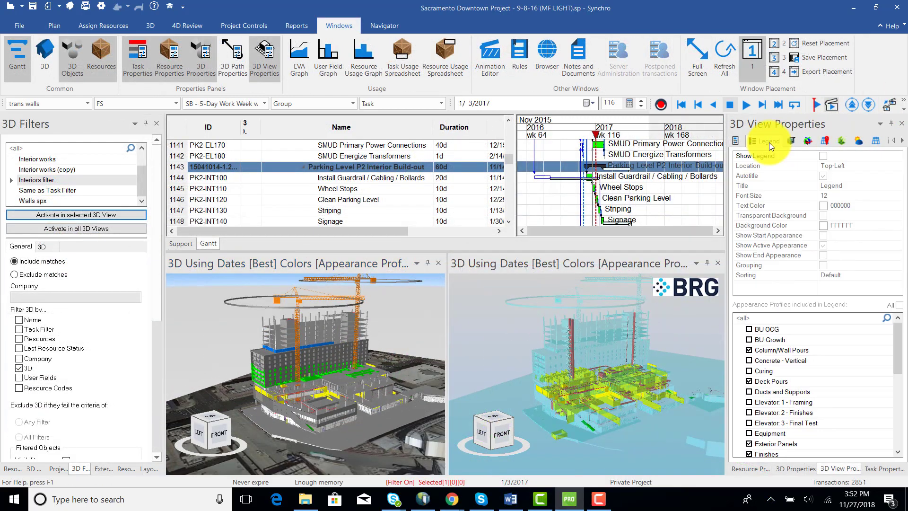
{"action": "left_click", "coordinate": [822, 155]}
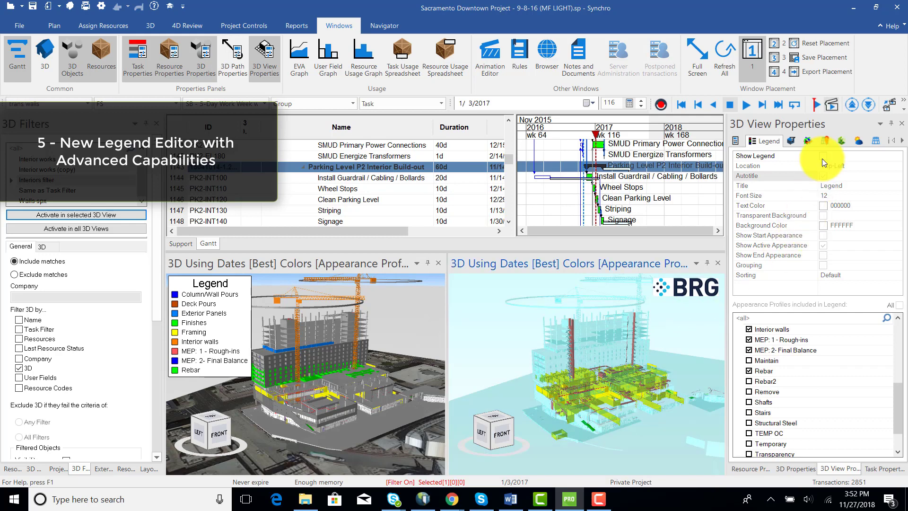
{"action": "left_click", "coordinate": [822, 156]}
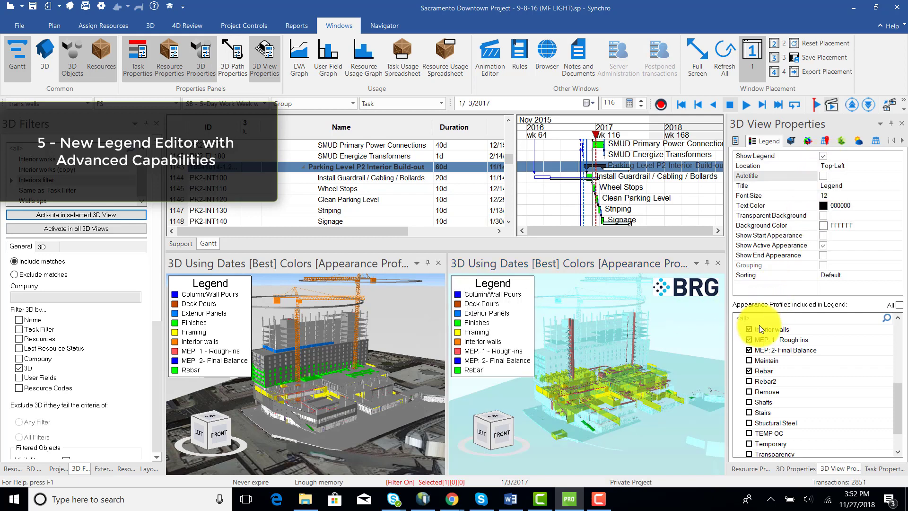
{"action": "scroll", "scroll_direction": "down", "scroll_amount": 3}
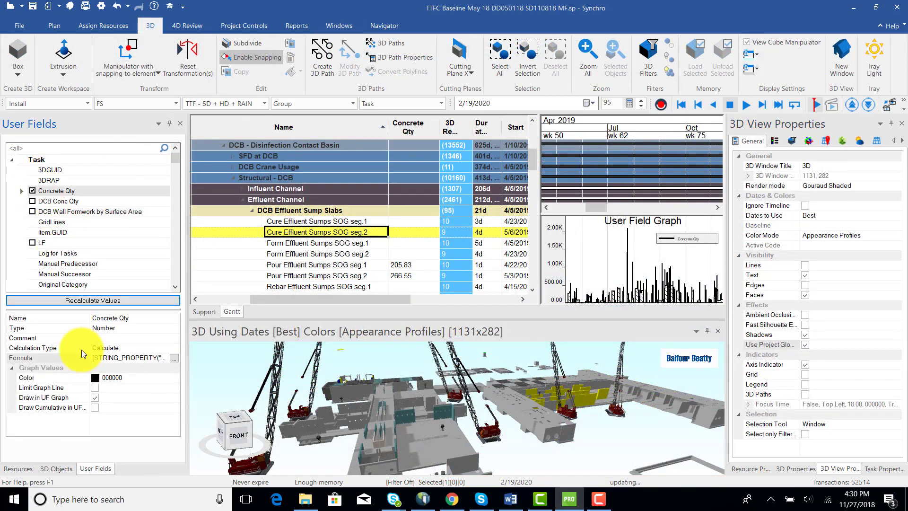
Turn on Draw Cumulative in the UF Graph and apply red-to-blue Multiple Colors conditional formatting
{"action": "left_click", "coordinate": [95, 407]}
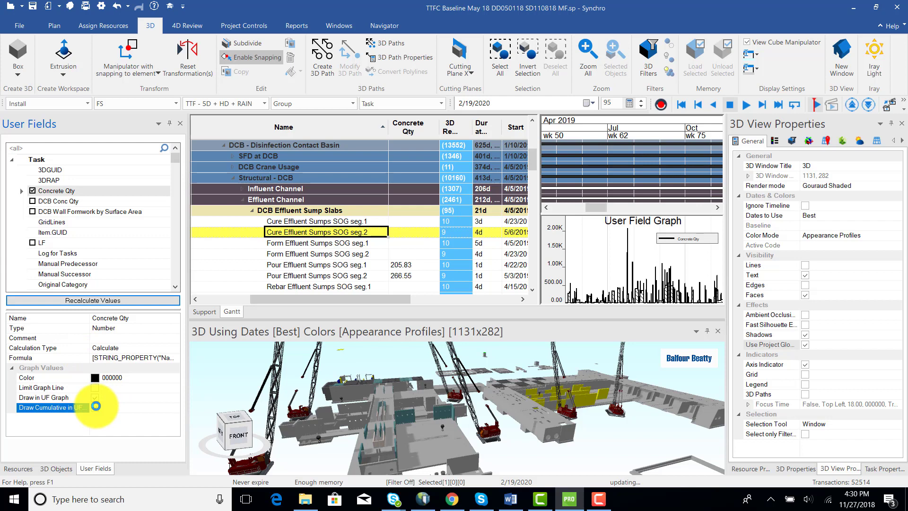
{"action": "left_click", "coordinate": [93, 407]}
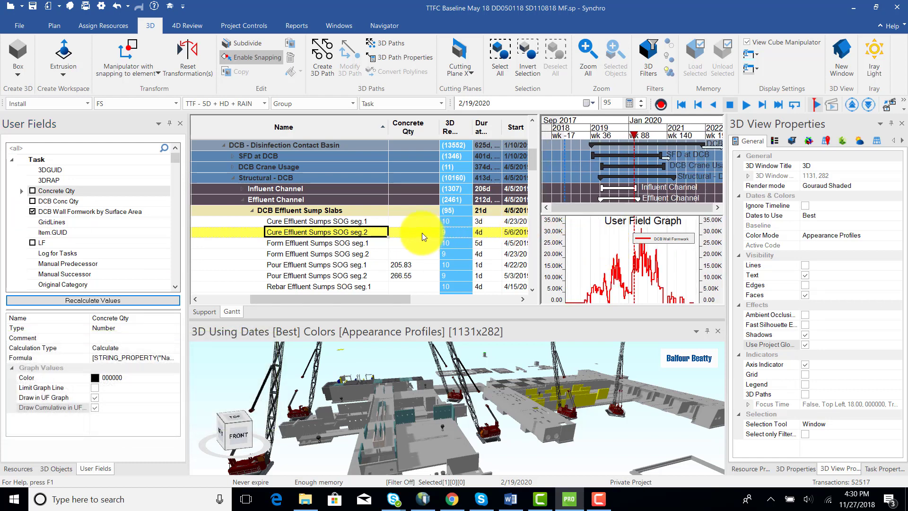
{"action": "right_click", "coordinate": [422, 234]}
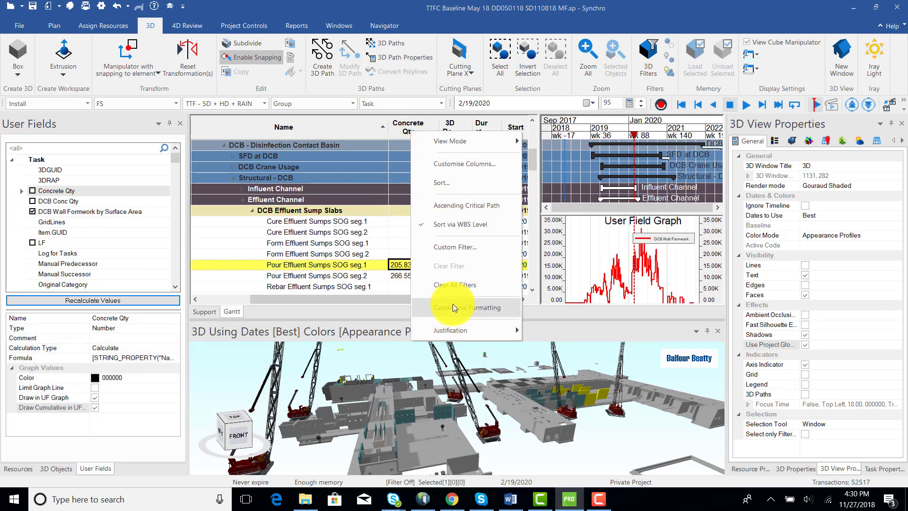
{"action": "left_click", "coordinate": [466, 307]}
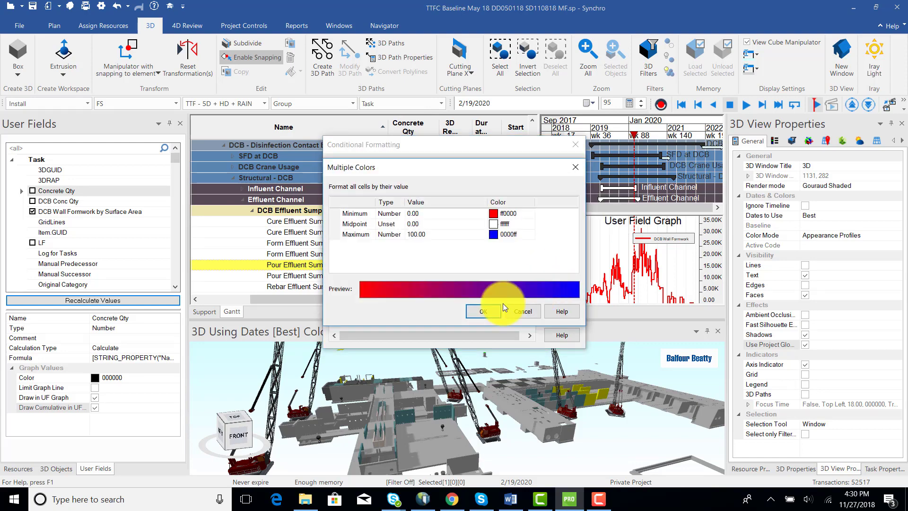
{"action": "left_click", "coordinate": [483, 311]}
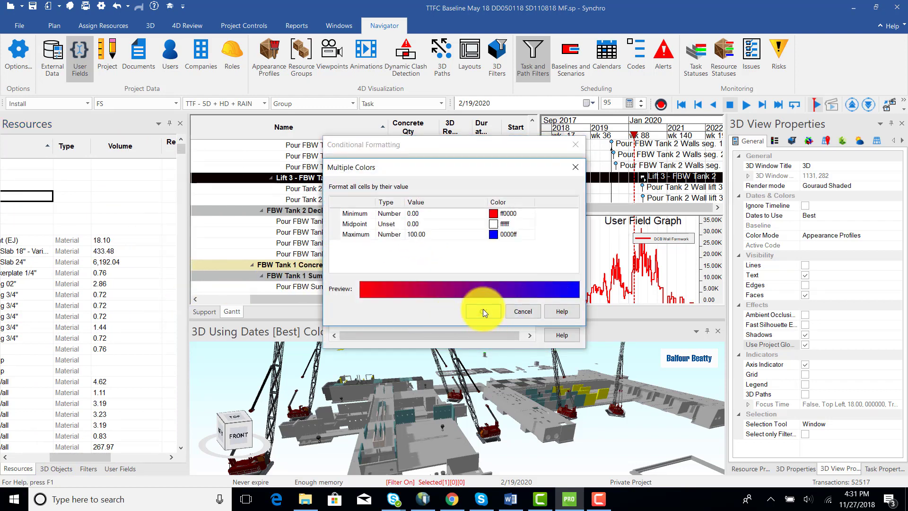
{"action": "left_click", "coordinate": [483, 311]}
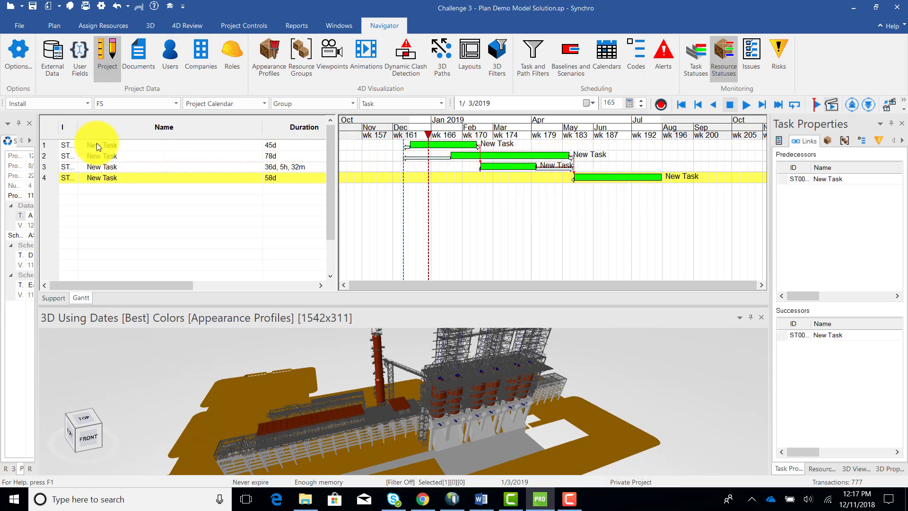
Rename the first drafted task 'Foundations'
{"action": "type", "text": "Foundations"}
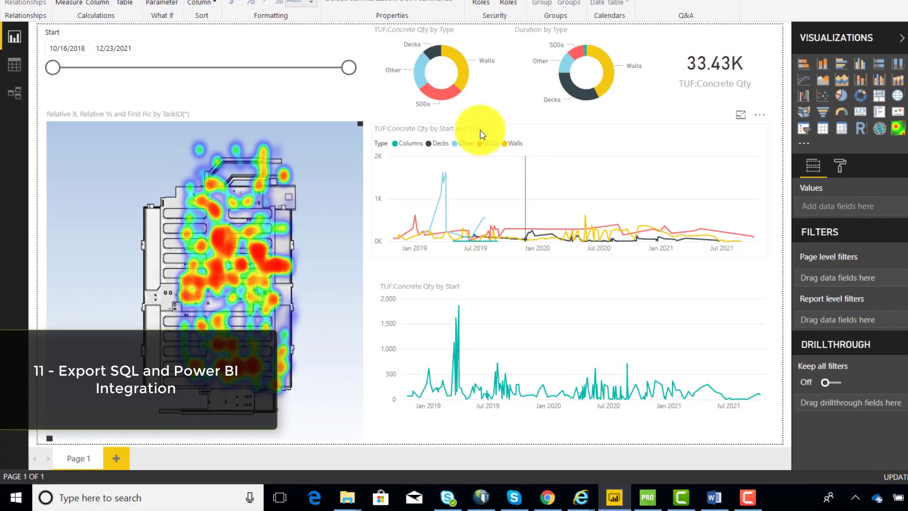
Narrow the Start date slicer to 6/25/2020–6/15/2021 and cross-filter to Walls
{"action": "left_click_drag", "start_coordinate": [52, 68], "coordinate": [119, 67]}
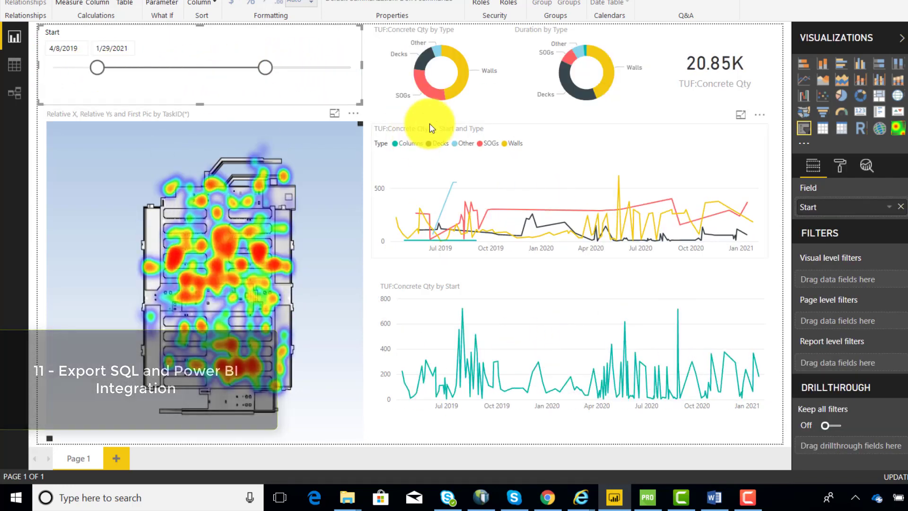
{"action": "left_click_drag", "start_coordinate": [264, 67], "coordinate": [268, 67]}
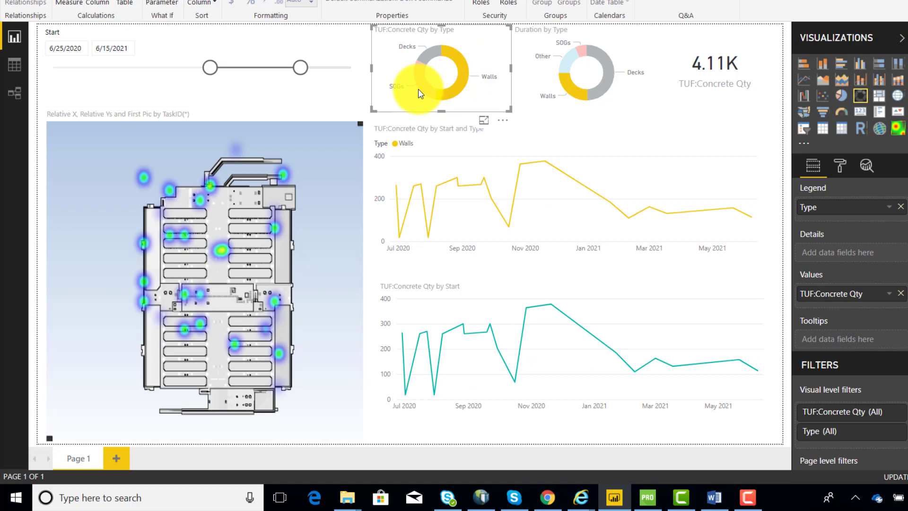
{"action": "left_click_drag", "start_coordinate": [208, 67], "coordinate": [103, 68]}
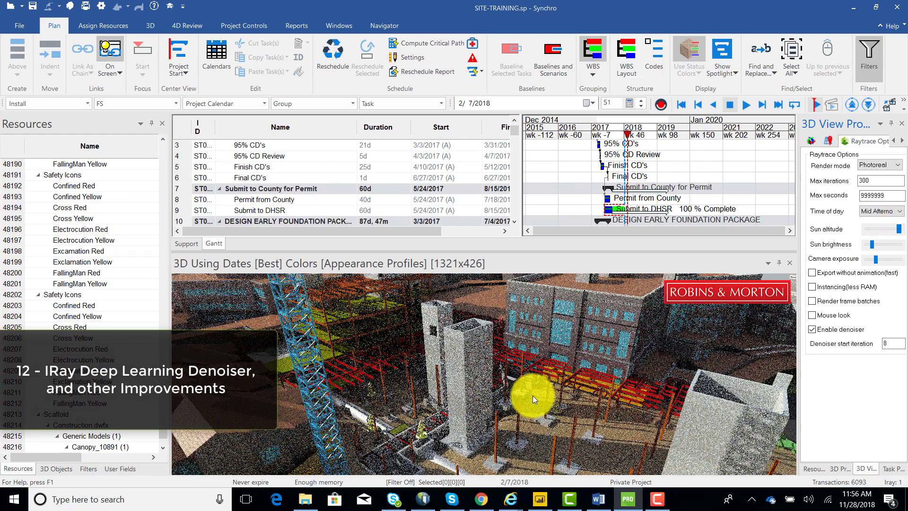
Change the denoised render's time of day from Mid Afternoon to a different time
{"action": "left_click", "coordinate": [901, 211]}
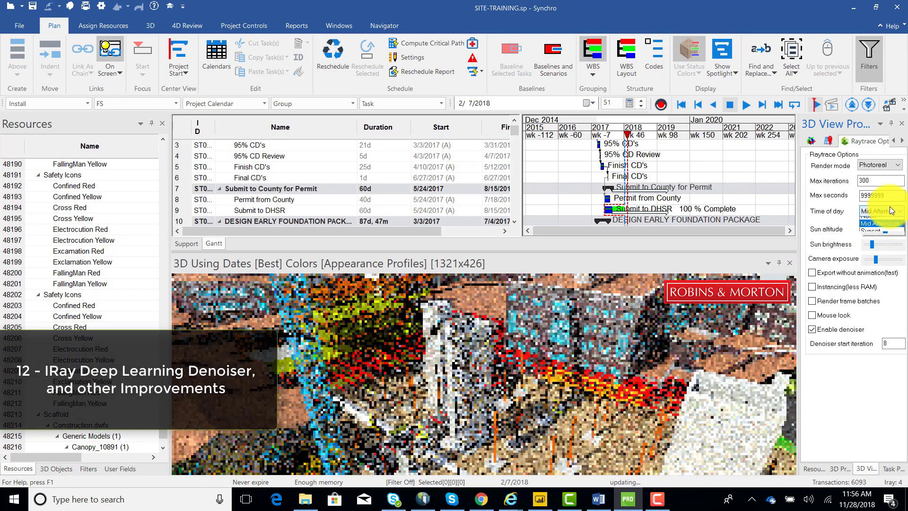
{"action": "left_click", "coordinate": [879, 224]}
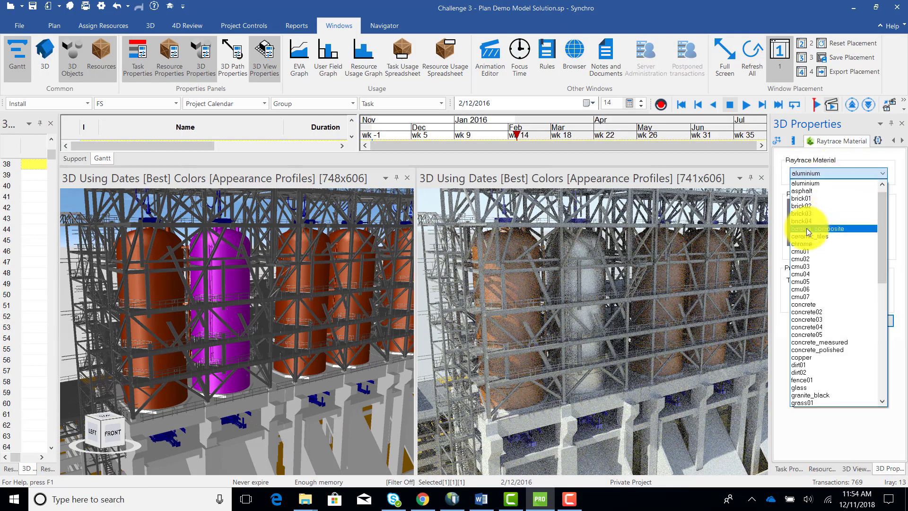
Assign copper to the tanks, concrete03 at texture scale 5 to walls, and orange paint to a tank
{"action": "left_click", "coordinate": [801, 358]}
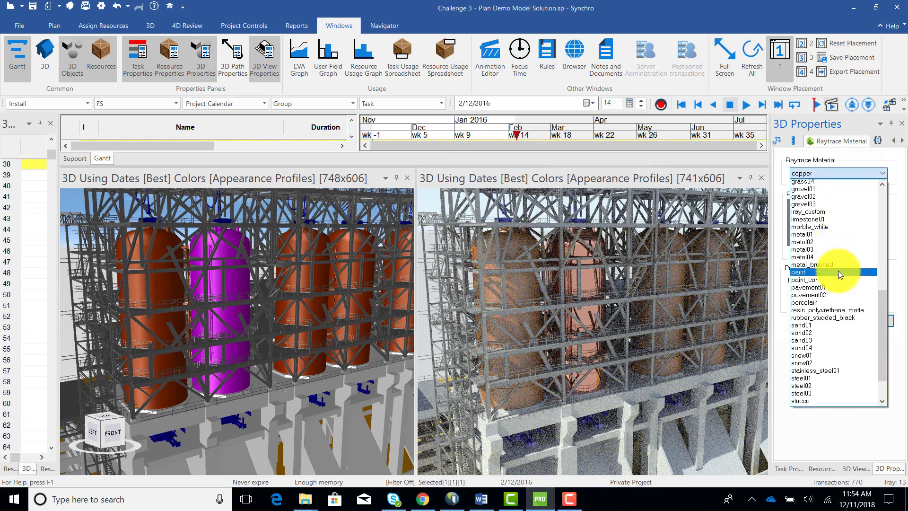
{"action": "left_click", "coordinate": [801, 384]}
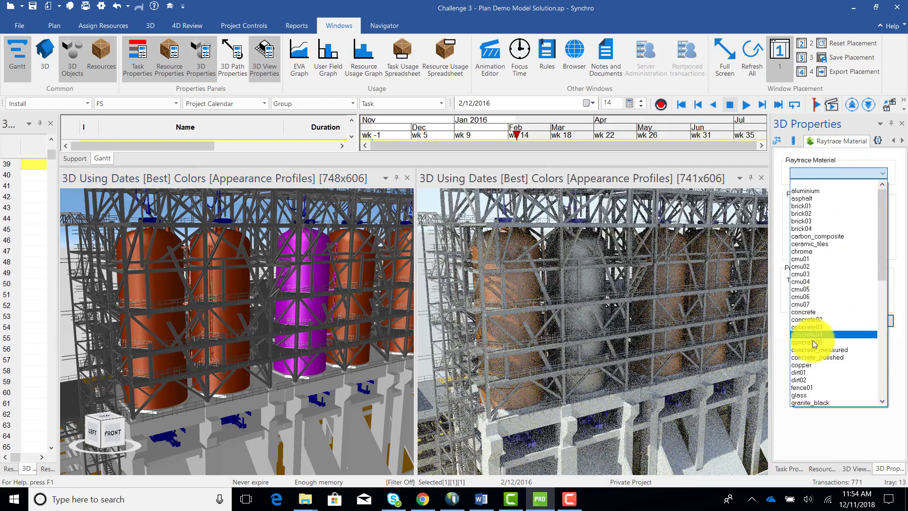
{"action": "left_click", "coordinate": [801, 372]}
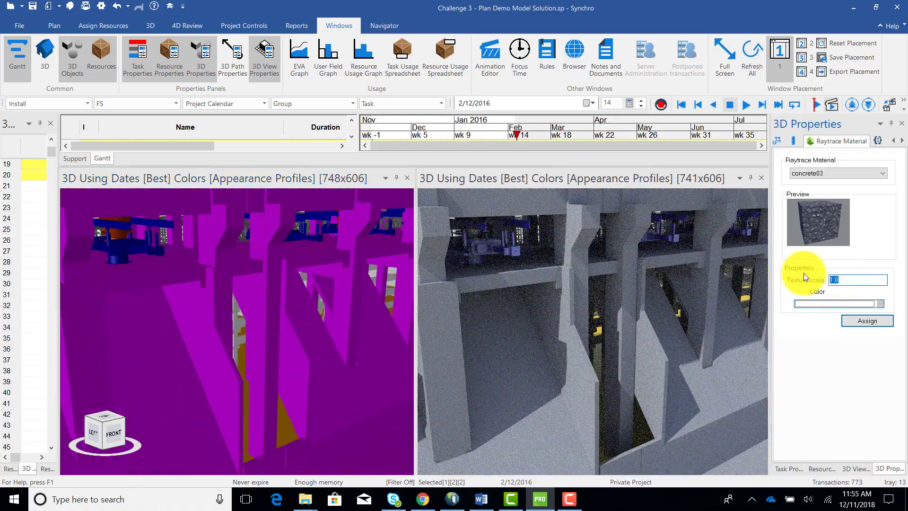
{"action": "left_click", "coordinate": [866, 320]}
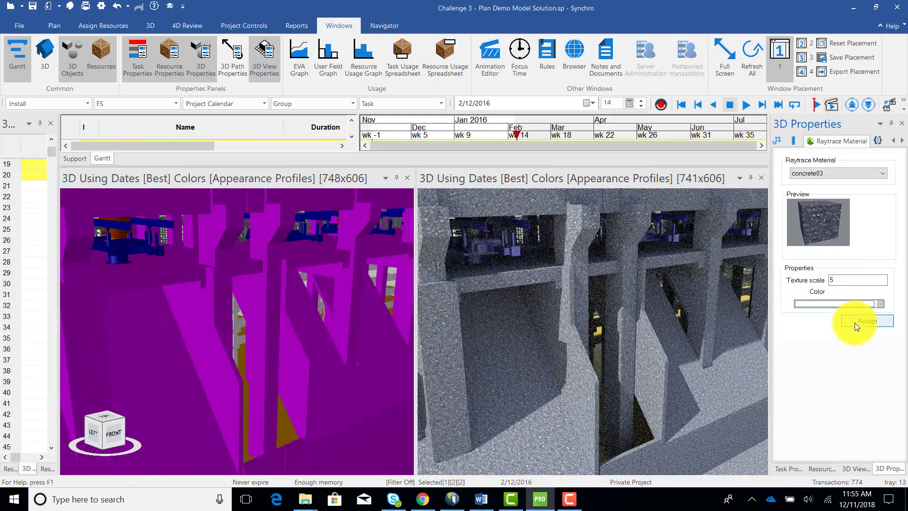
{"action": "left_click", "coordinate": [867, 320]}
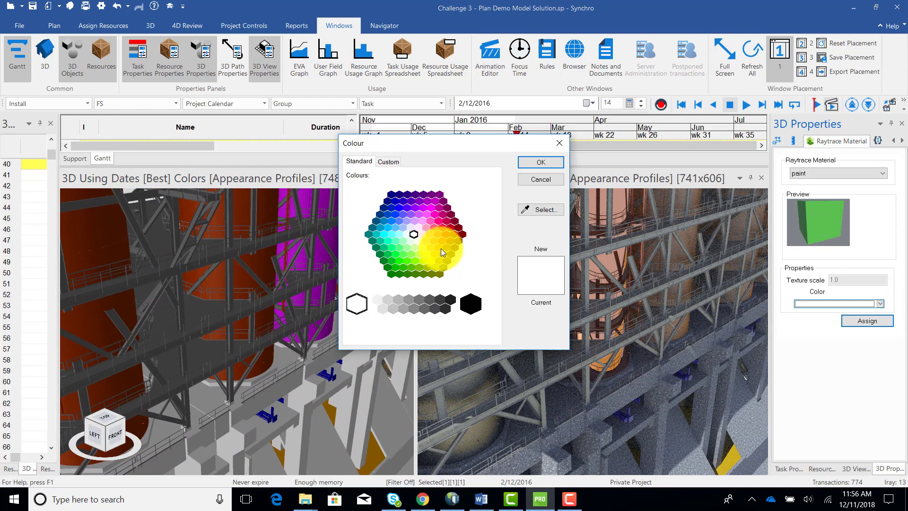
{"action": "left_click", "coordinate": [539, 161]}
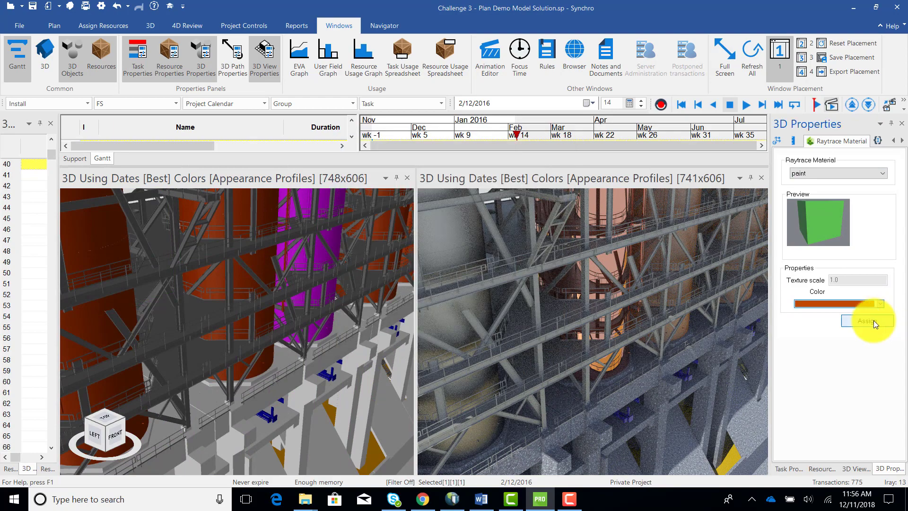
{"action": "left_click", "coordinate": [866, 320]}
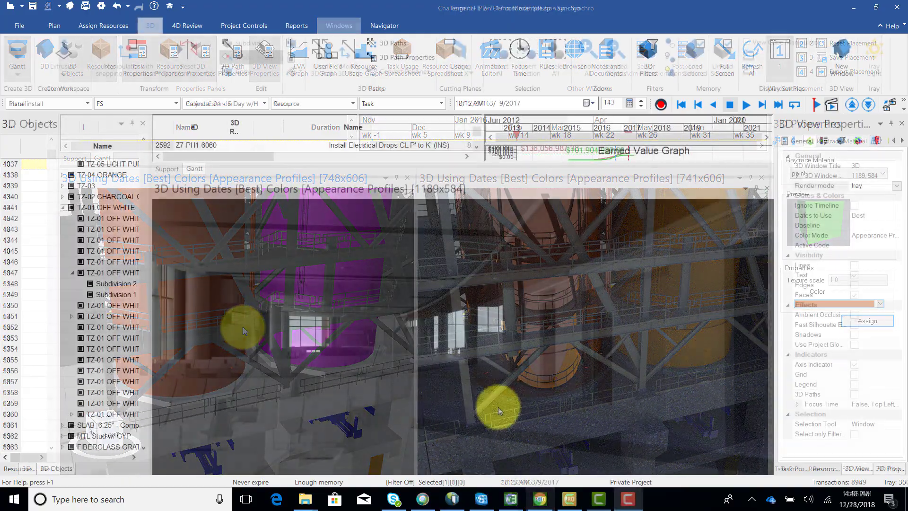
Render the Terminal E interior with Iray lighting, then return to the TTFC Baseline project
{"action": "left_click", "coordinate": [897, 185]}
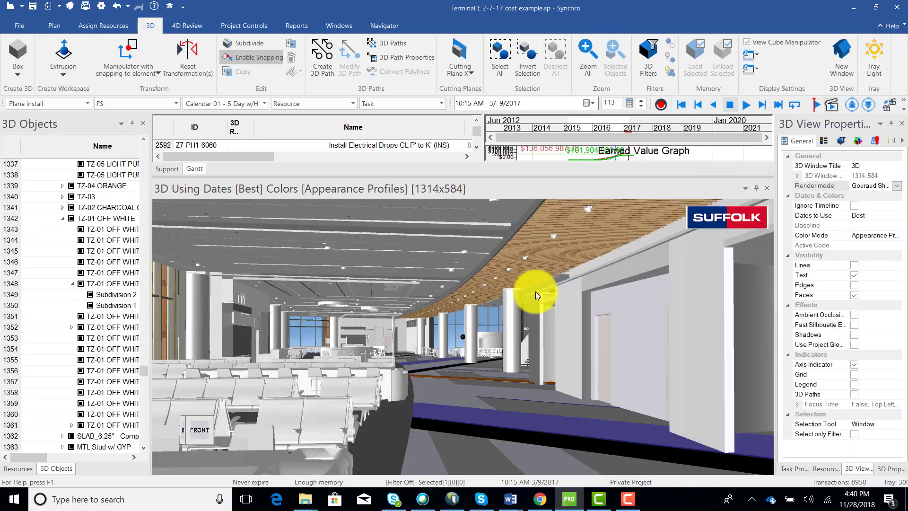
{"action": "left_click", "coordinate": [536, 295]}
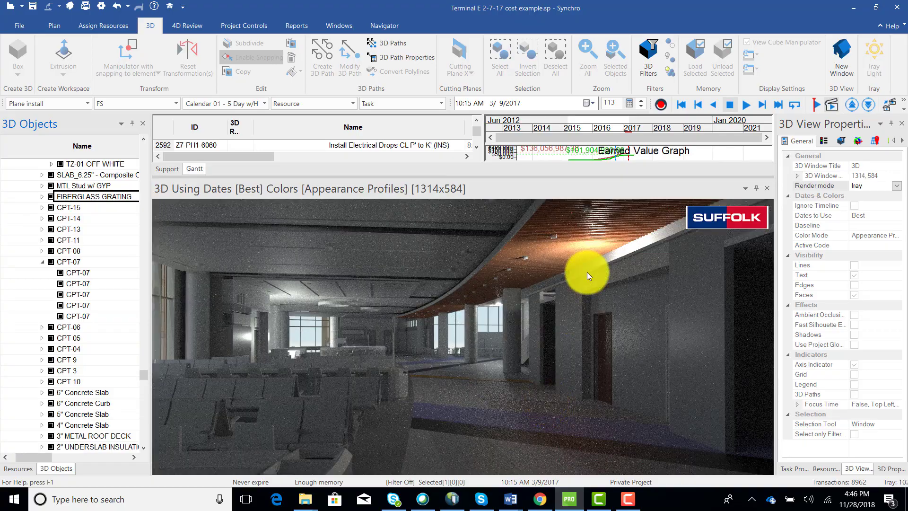
{"action": "left_click", "coordinate": [338, 26]}
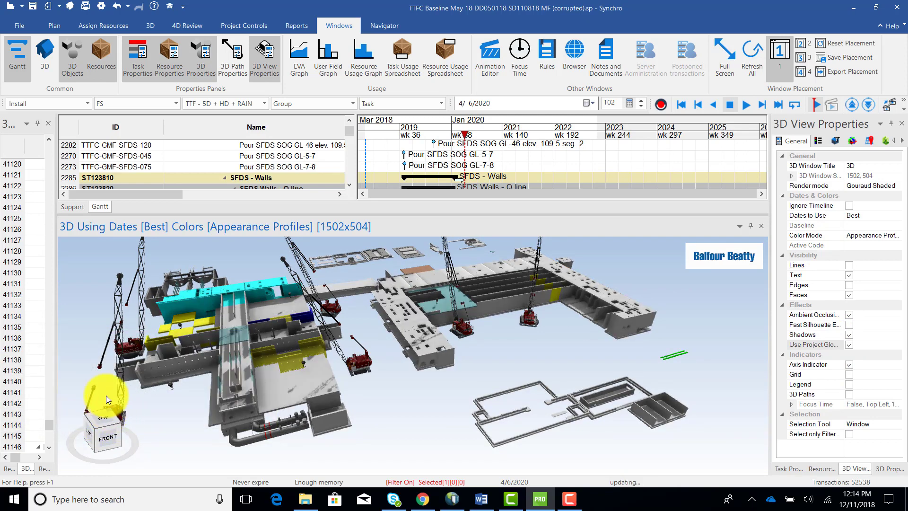
{"action": "mouse_move", "coordinate": [376, 323]}
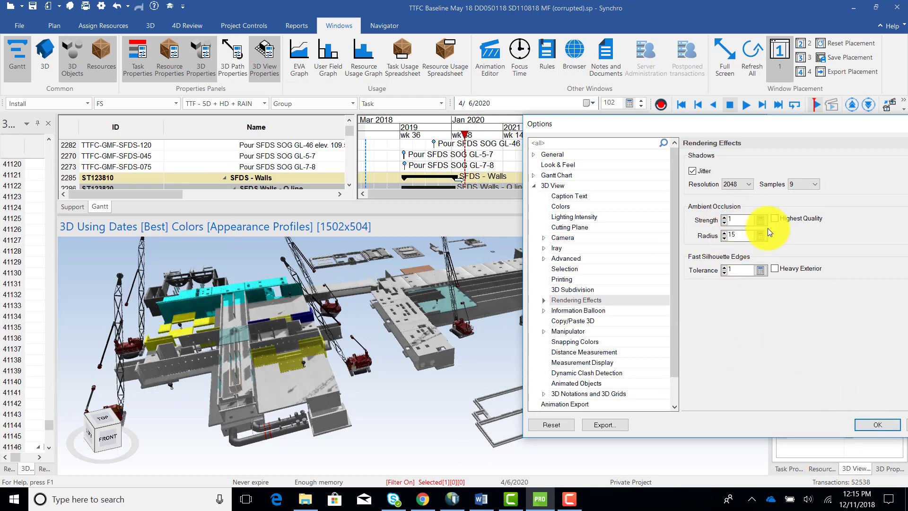
Apply ambient occlusion rendering effects with strength 1 and radius 15
{"action": "left_click", "coordinate": [876, 425]}
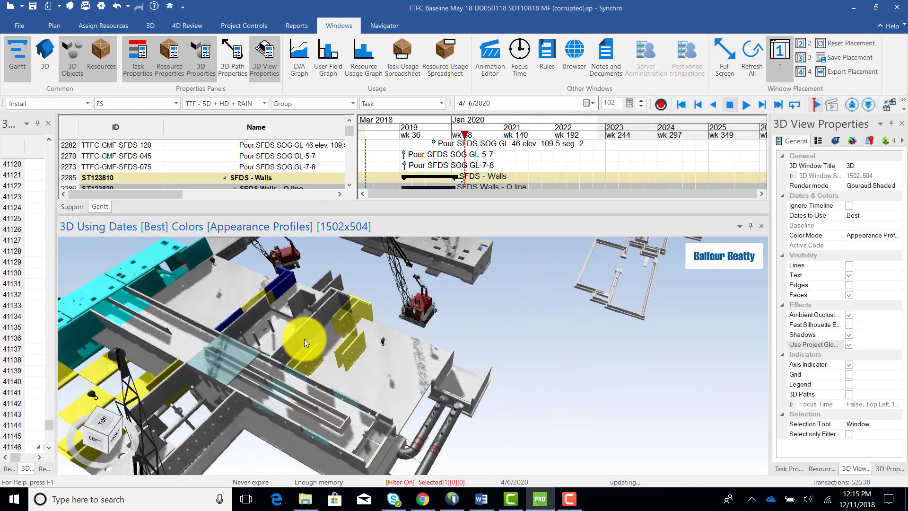